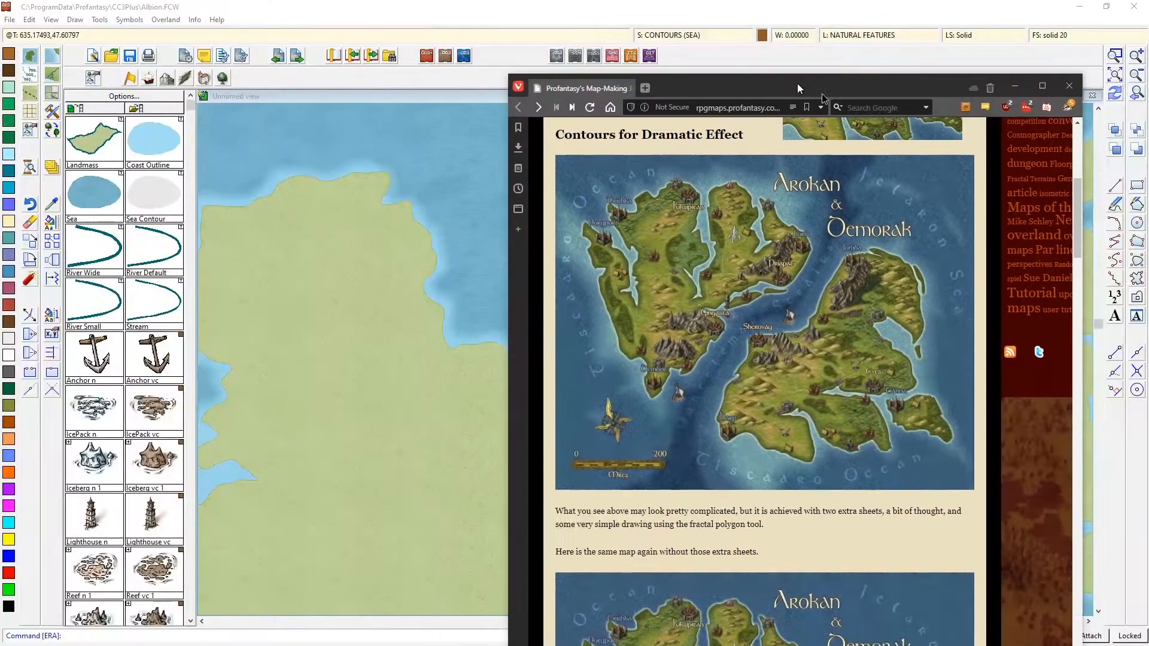
Put away the Vivaldi window showing the Profantasy contours article
click(1068, 86)
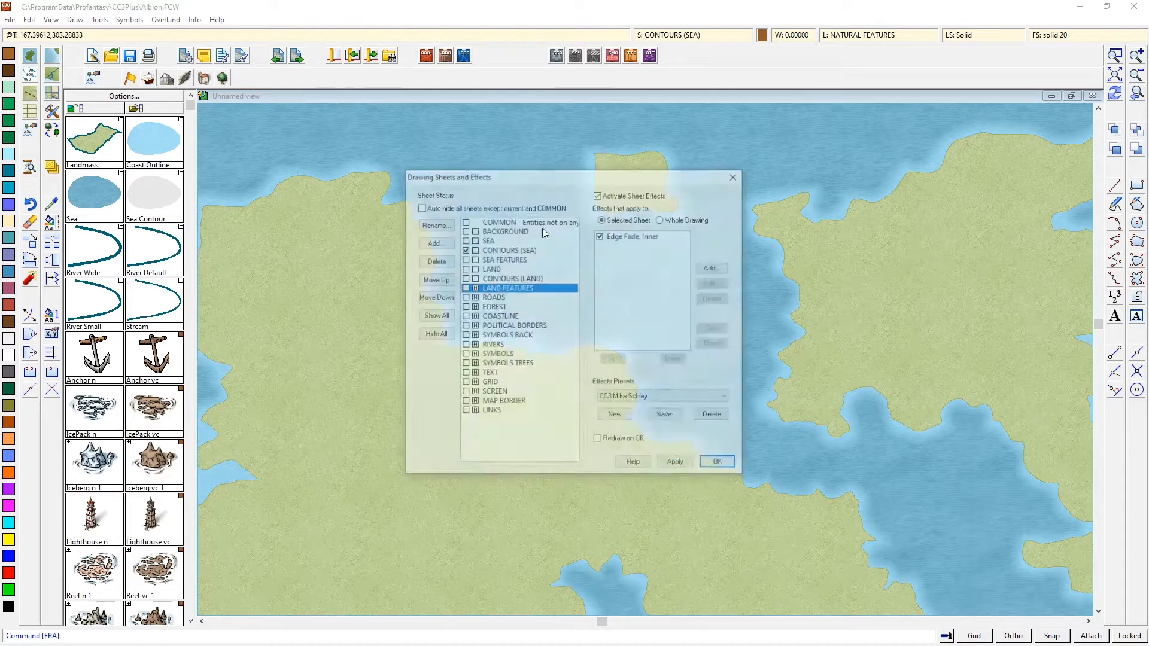
Add a BACKGROUND DARK sheet and move it up to sit below BACKGROUND
click(435, 242)
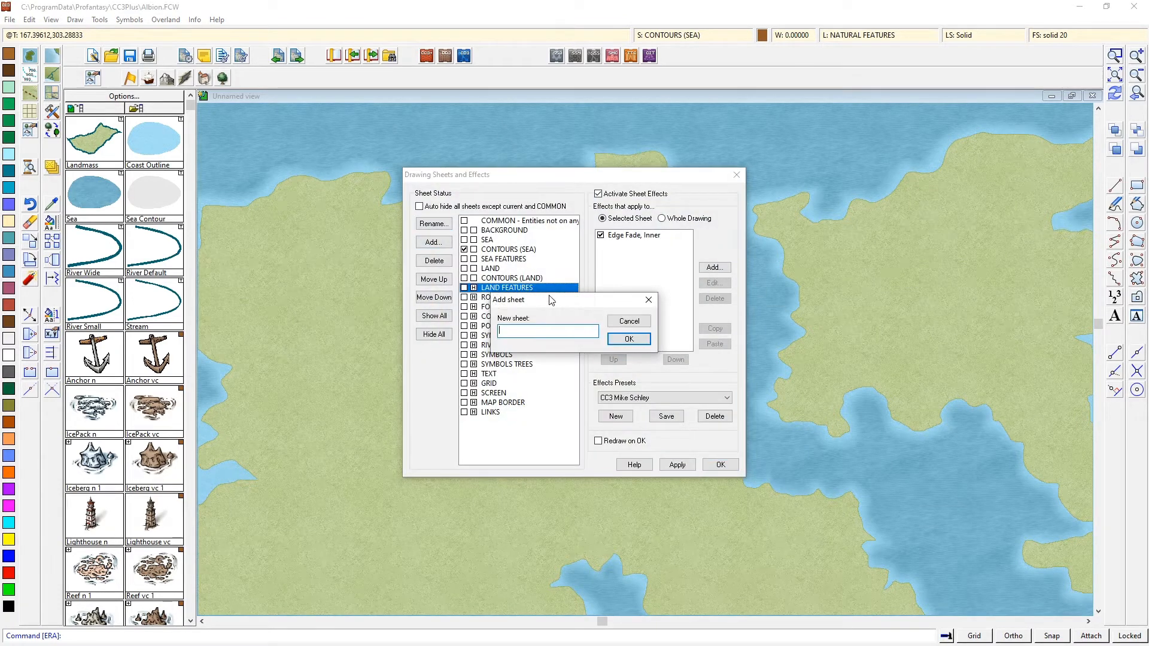
text(BACKGROUND DA)
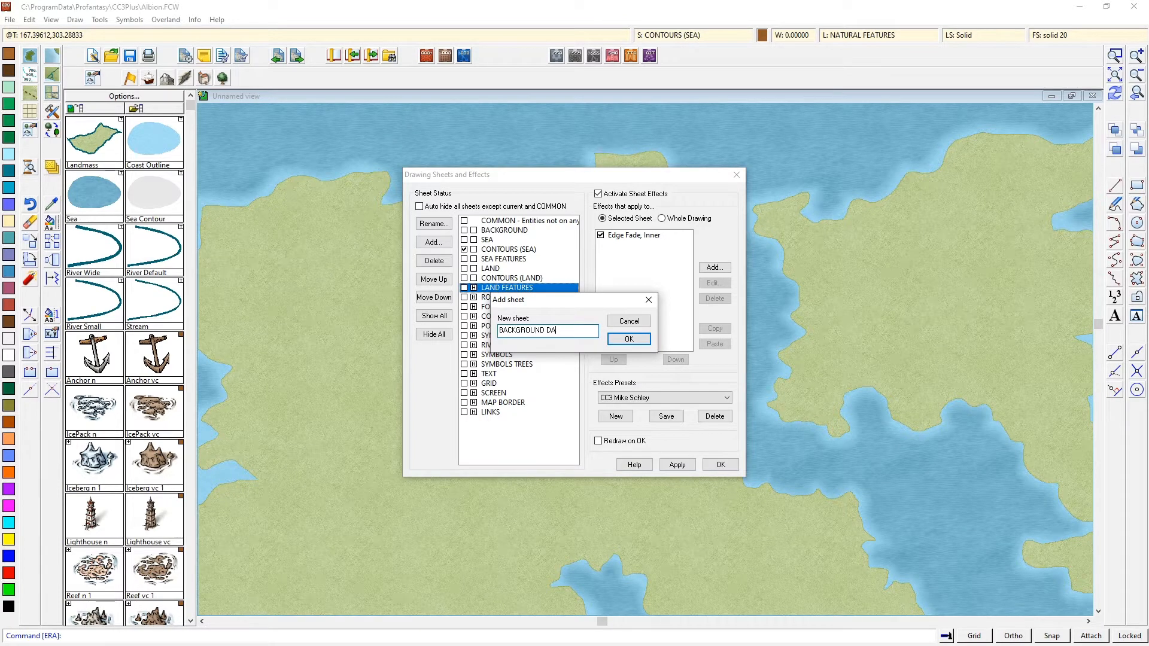
click(627, 338)
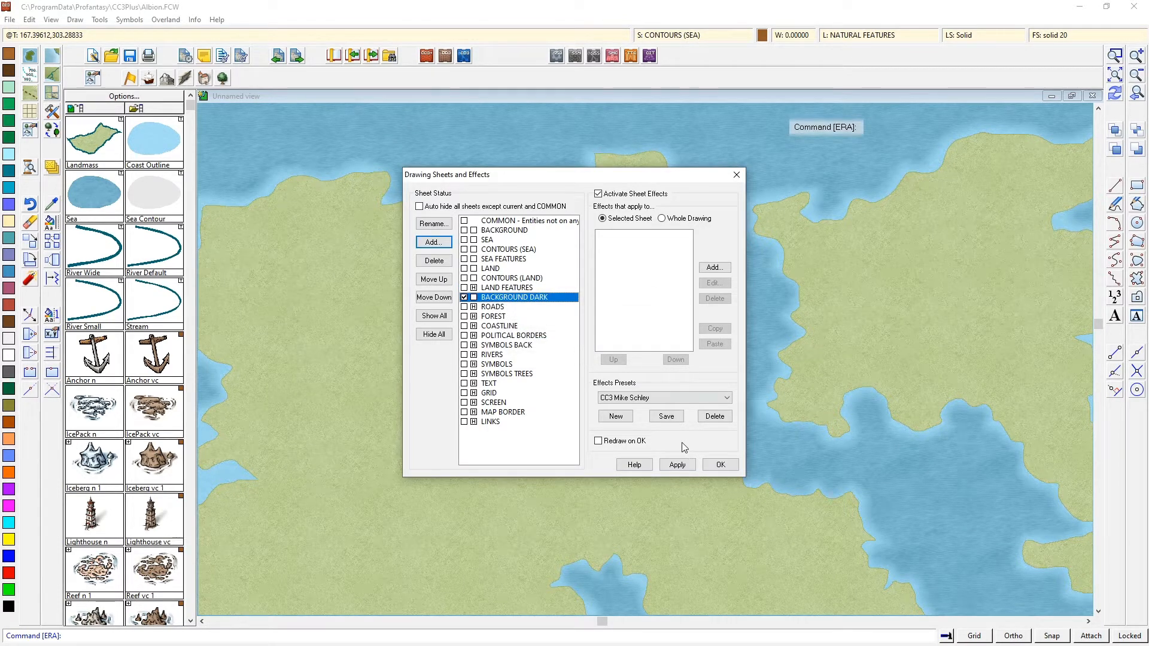
click(433, 279)
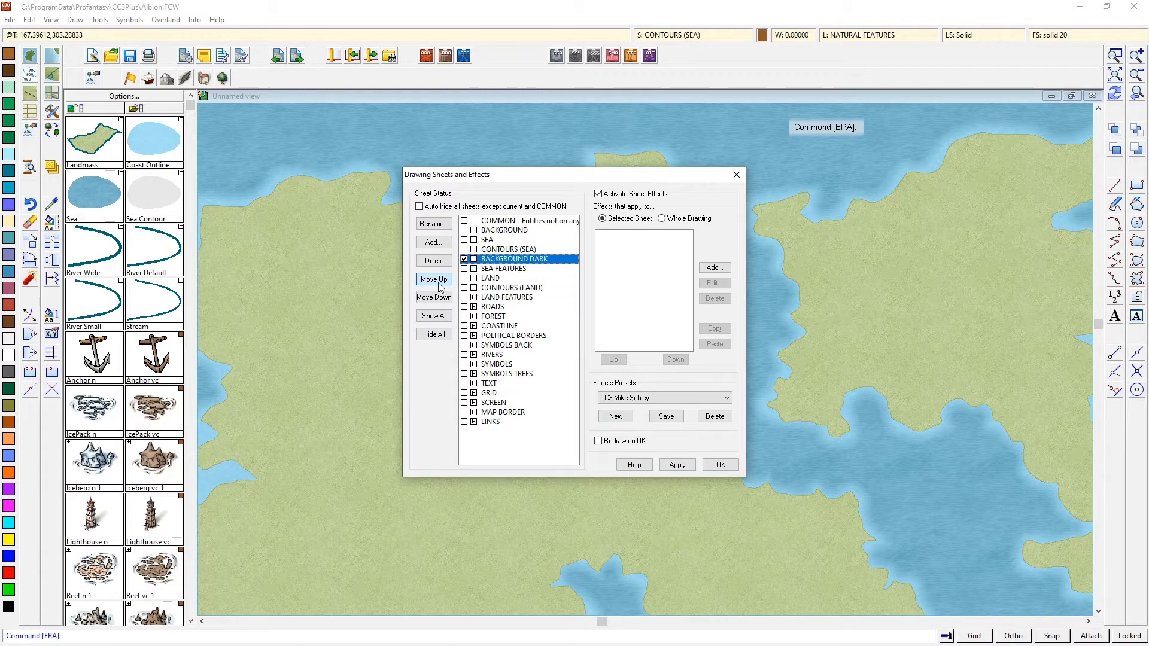
click(432, 280)
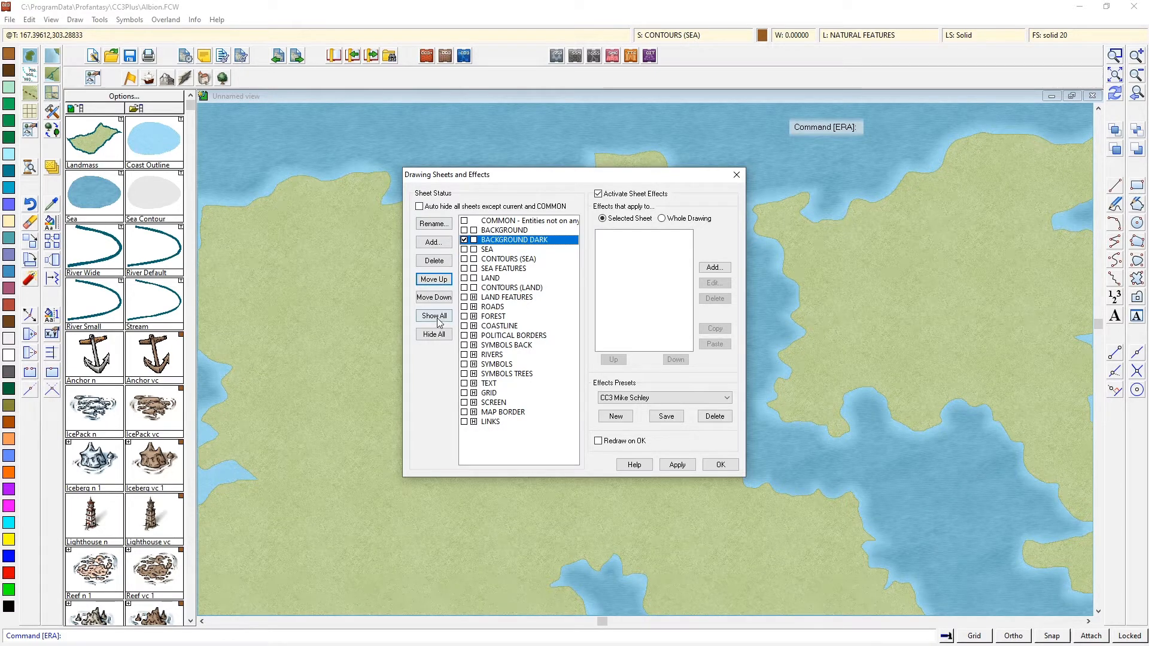
Add a BACKGROUND LIGHT sheet and accept the sheet changes
click(432, 242)
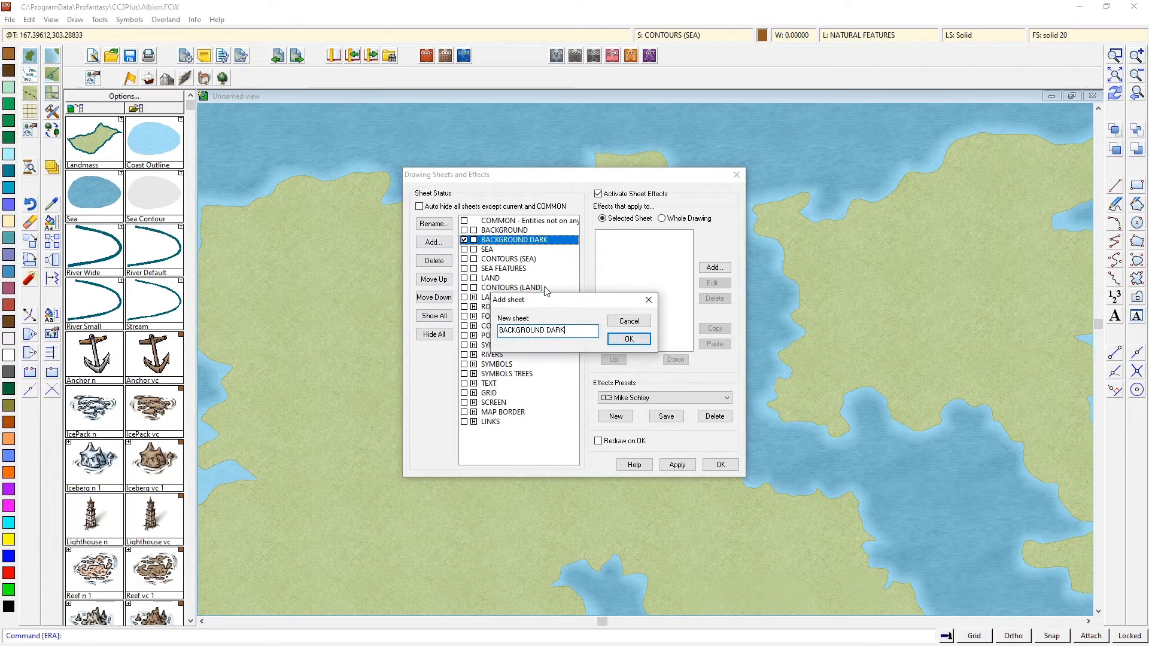
text(BACKGROUND LIGHT)
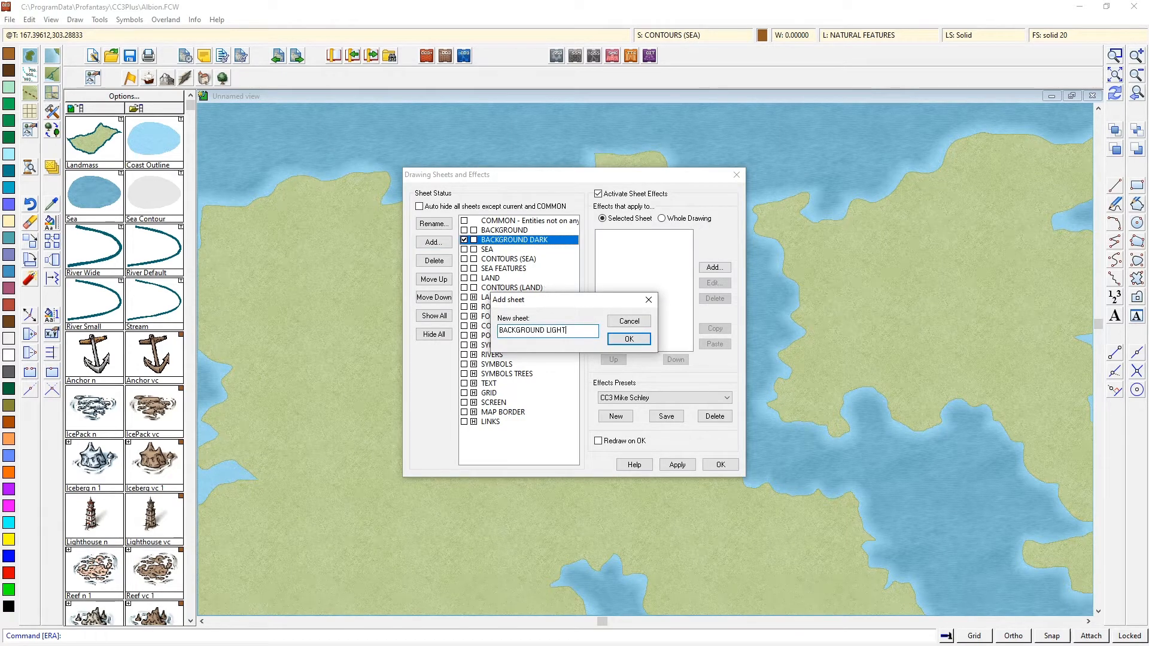
click(628, 339)
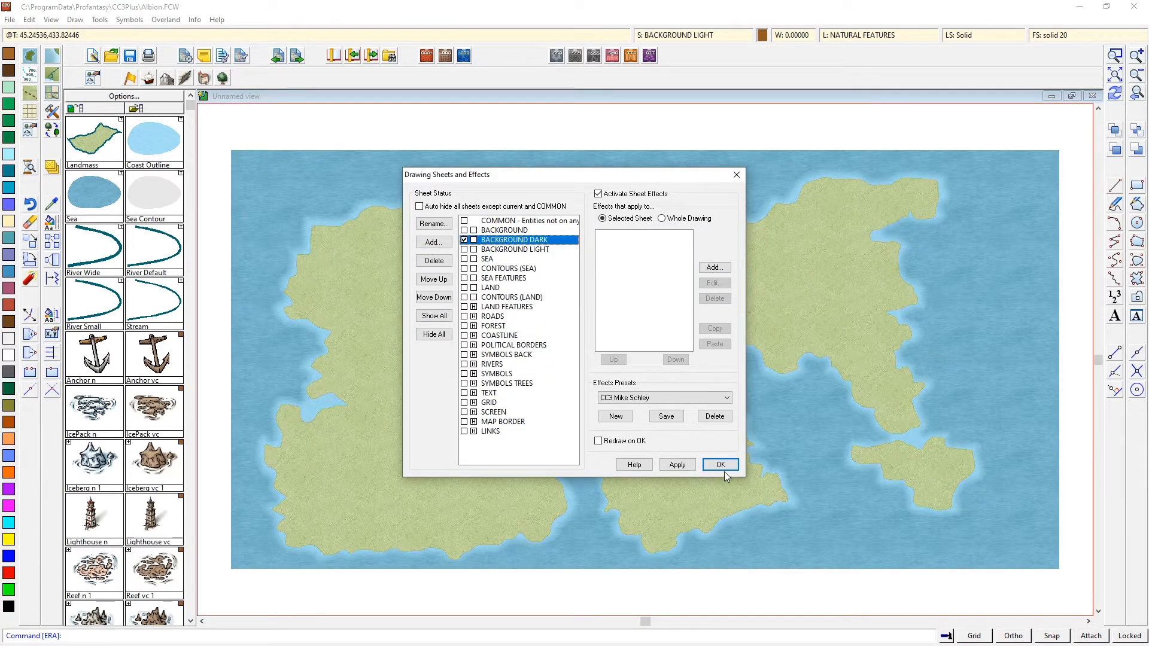
click(719, 464)
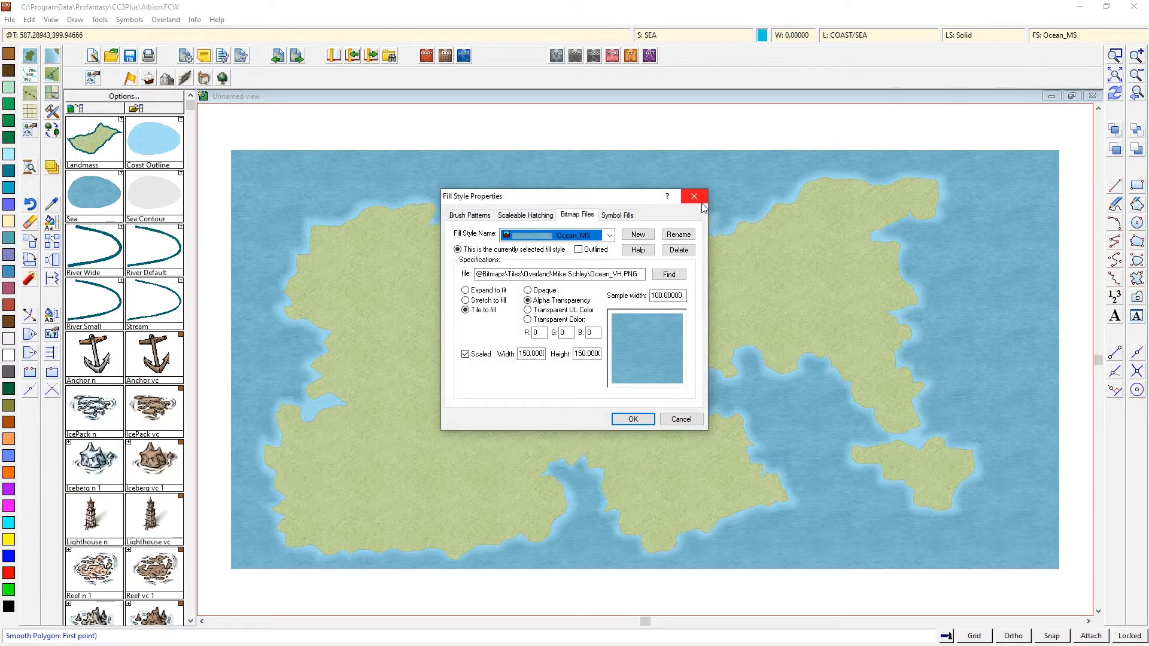
Choose Ocean_MS from the fill style list as the current fill
click(609, 235)
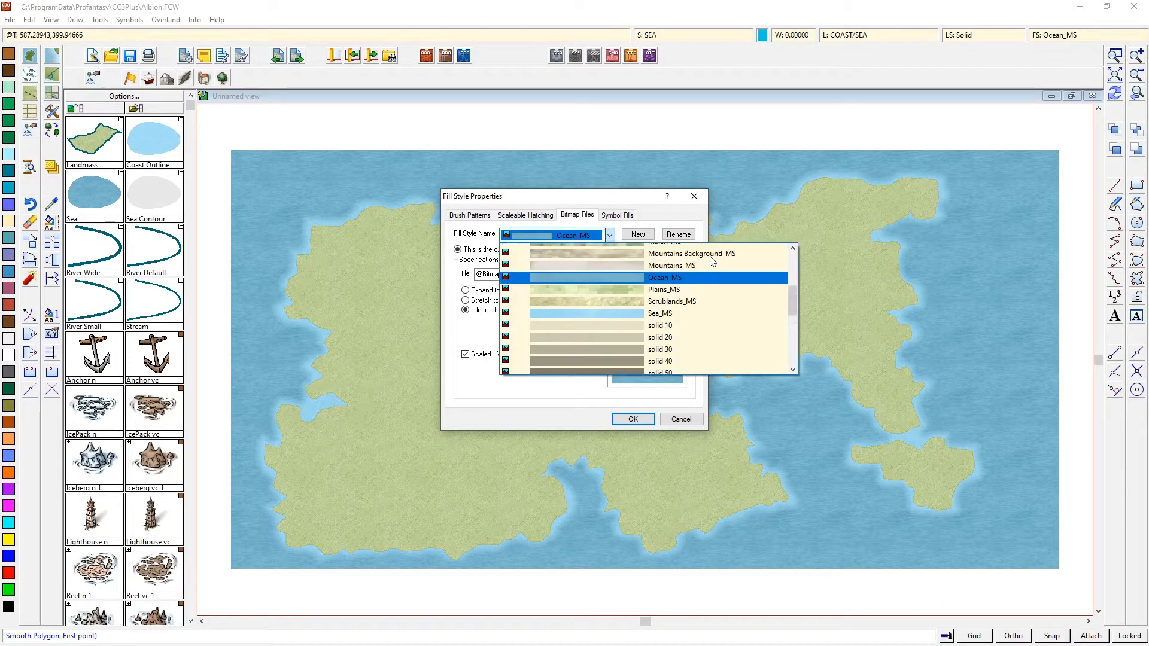
click(663, 277)
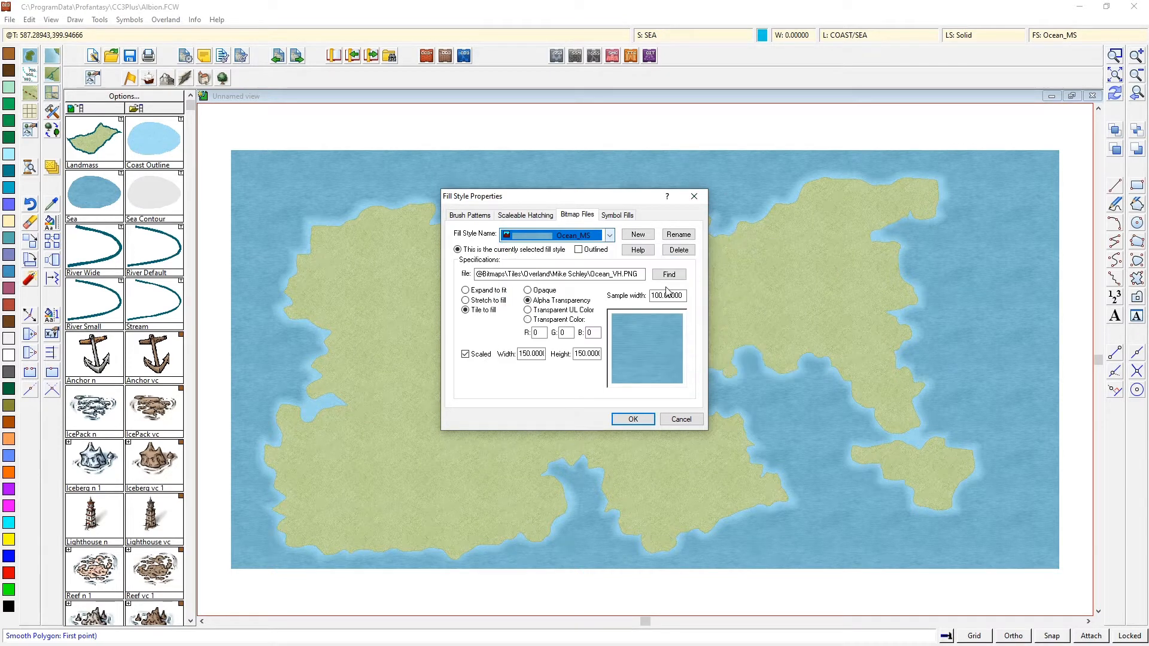
click(632, 418)
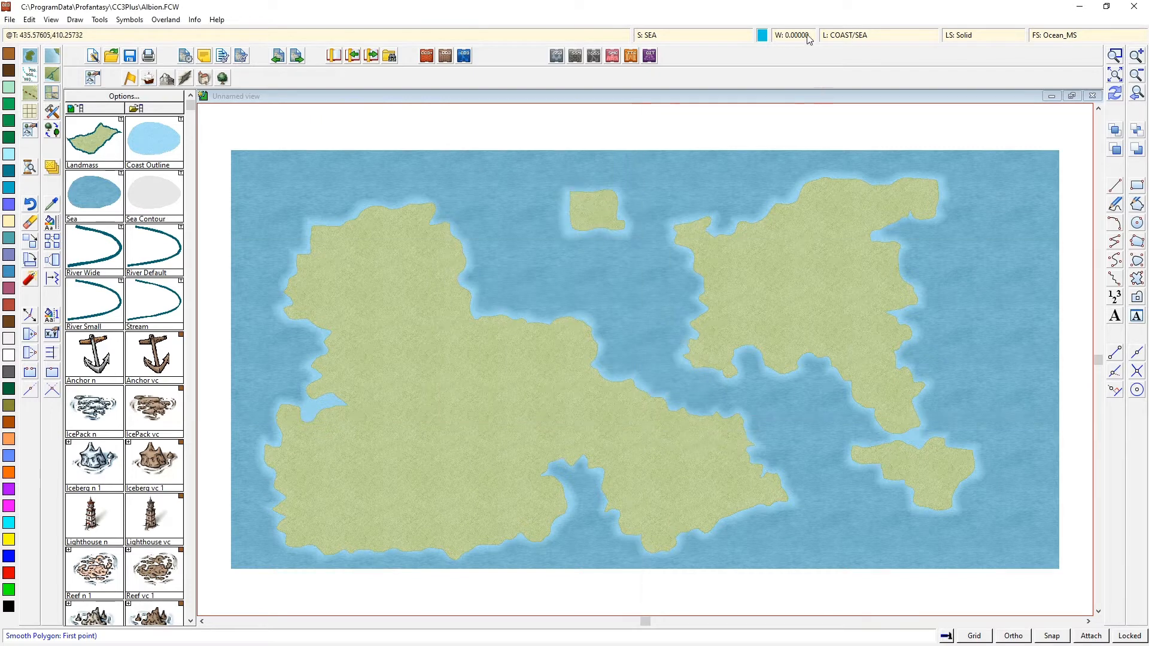
click(761, 35)
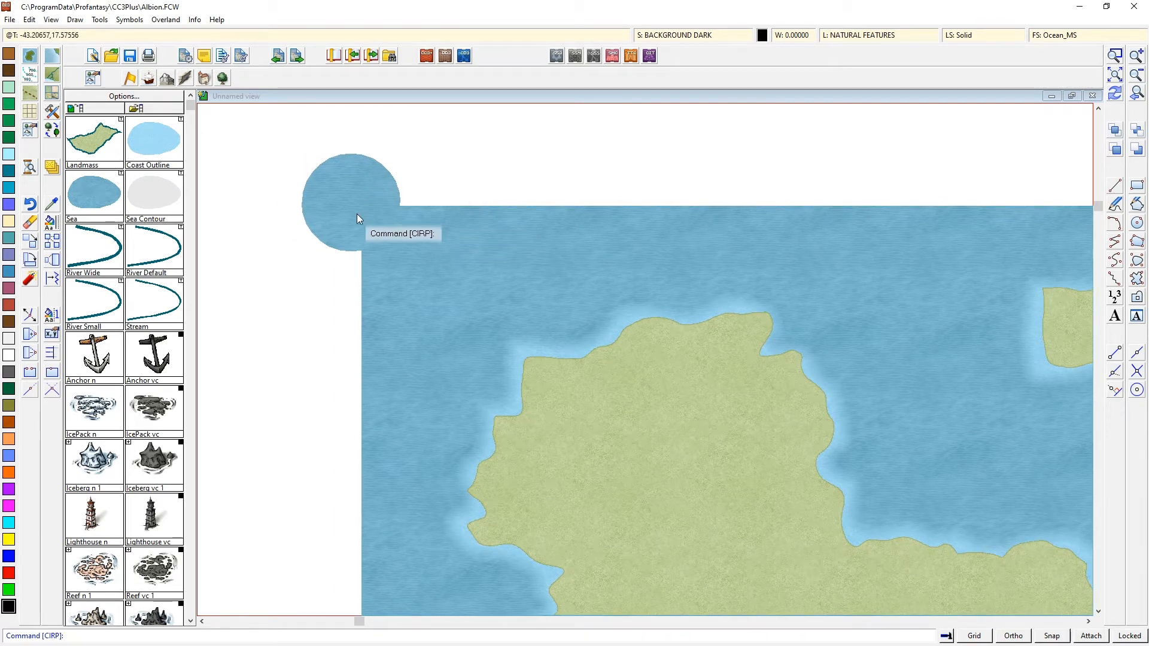
mouse_move(398, 236)
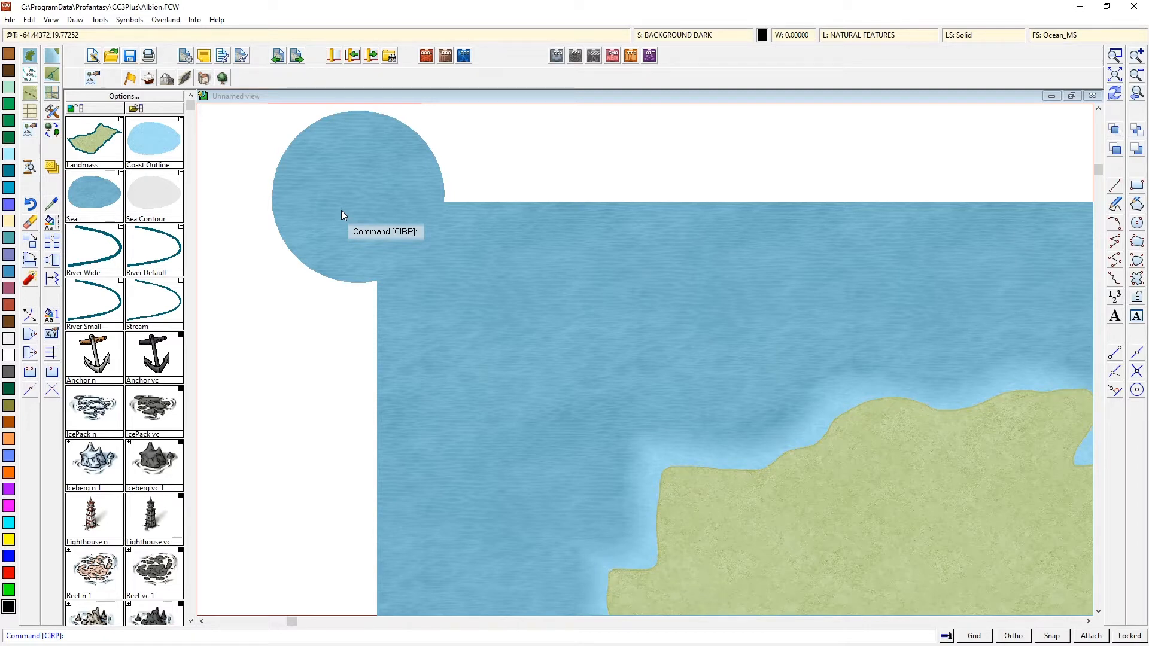
Set the radius of the ocean-textured circle at the map's top-left corner
click(712, 266)
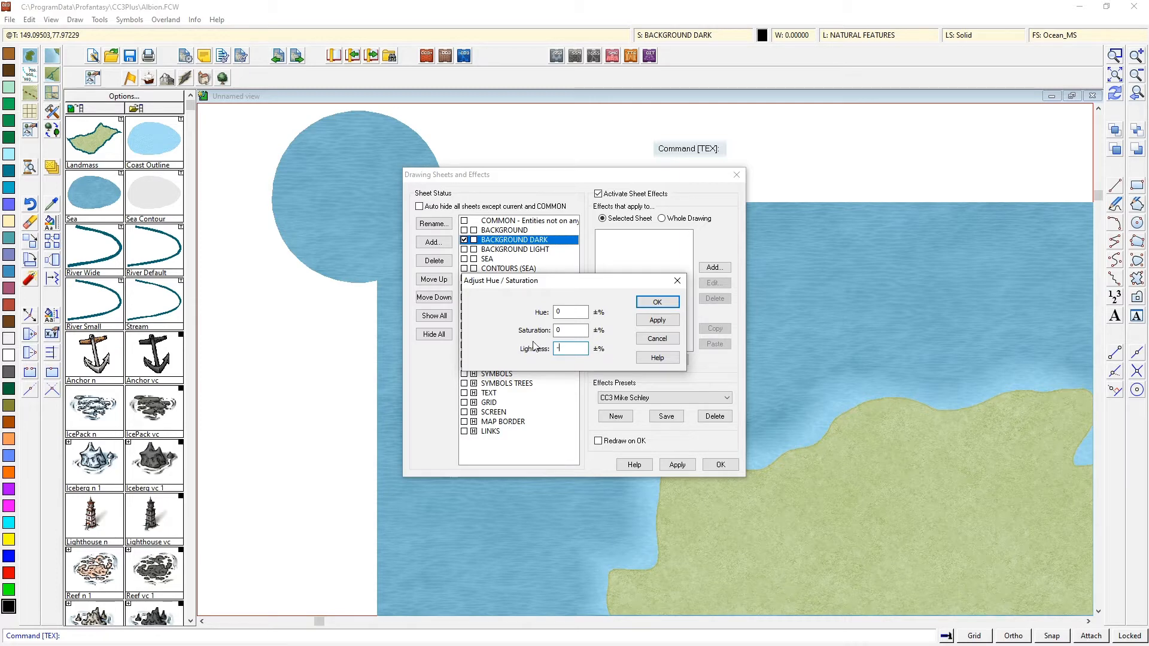
Preview lightness -25, then apply -40 lightness to BACKGROUND DARK
text(-25)
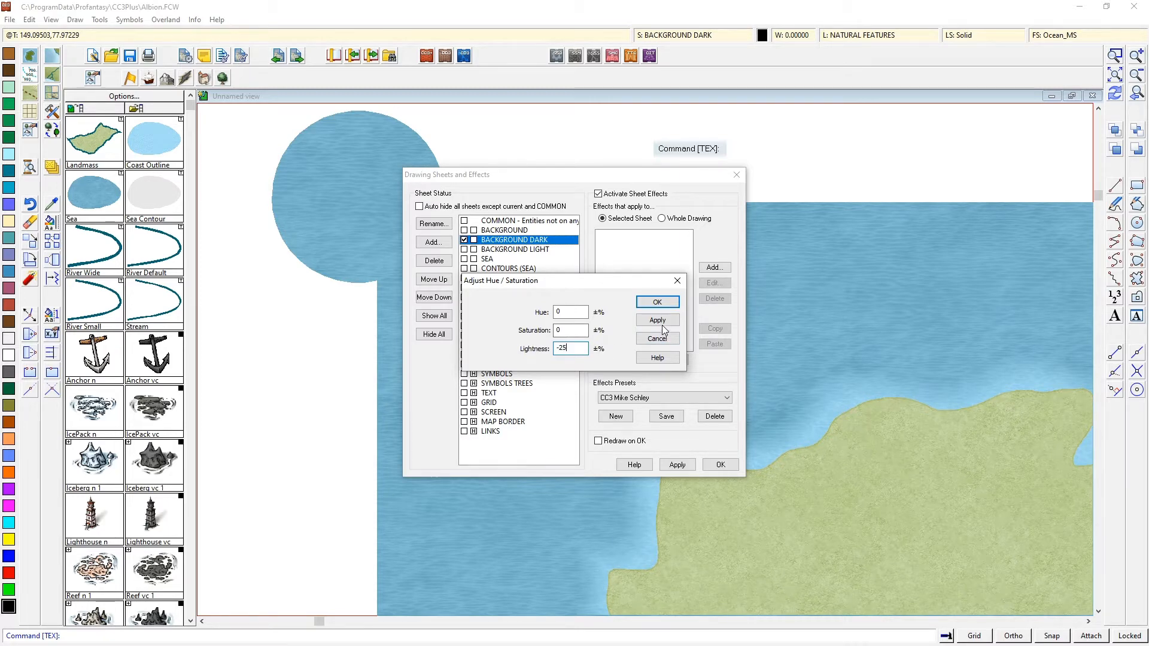
click(655, 320)
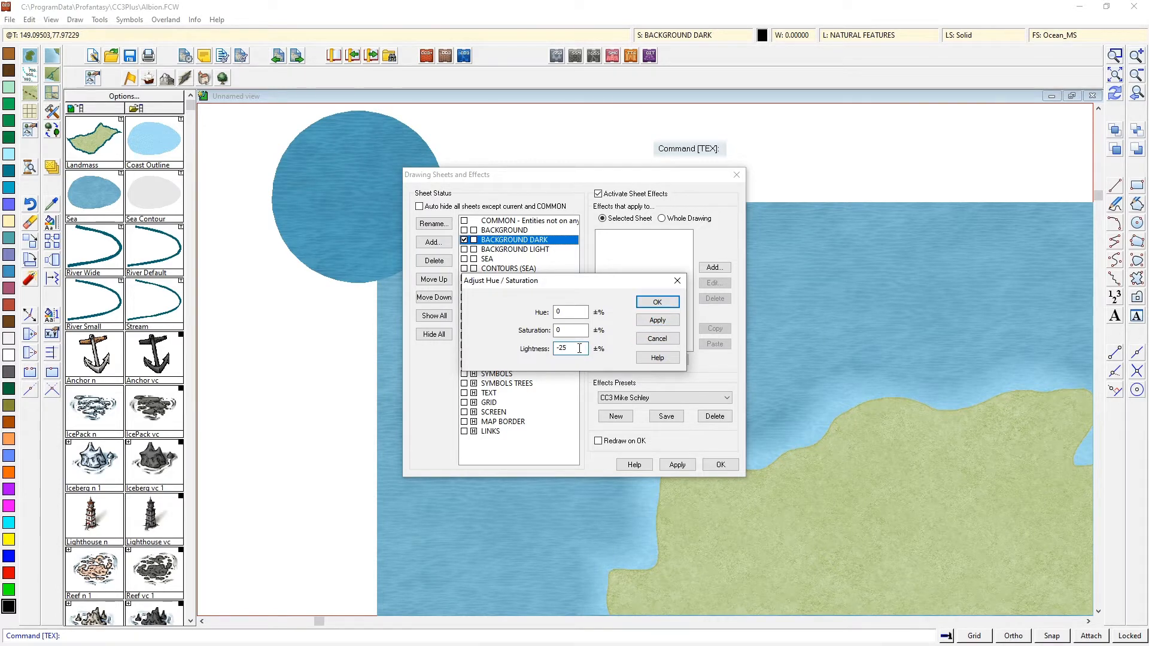
text(-40)
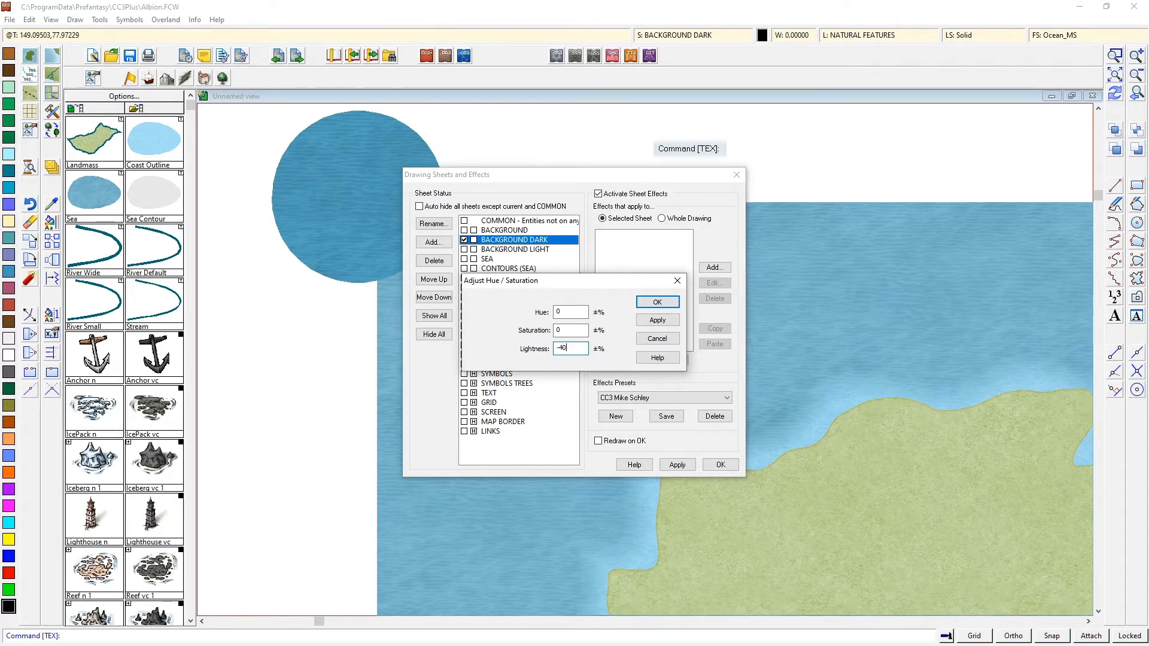
click(655, 320)
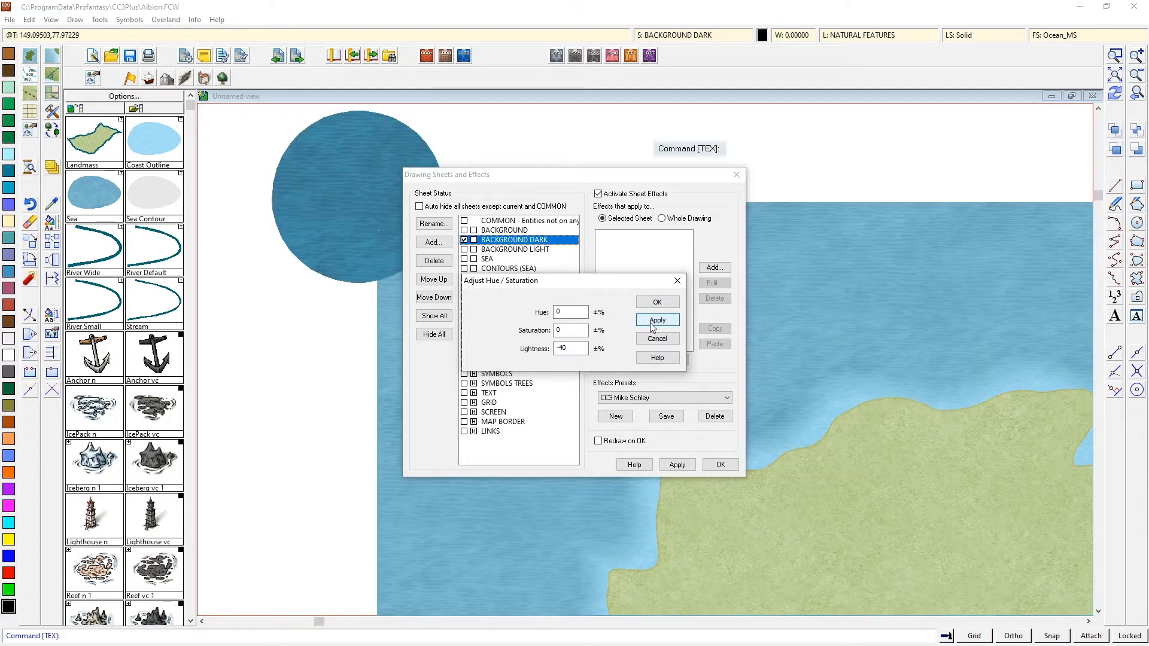
click(655, 320)
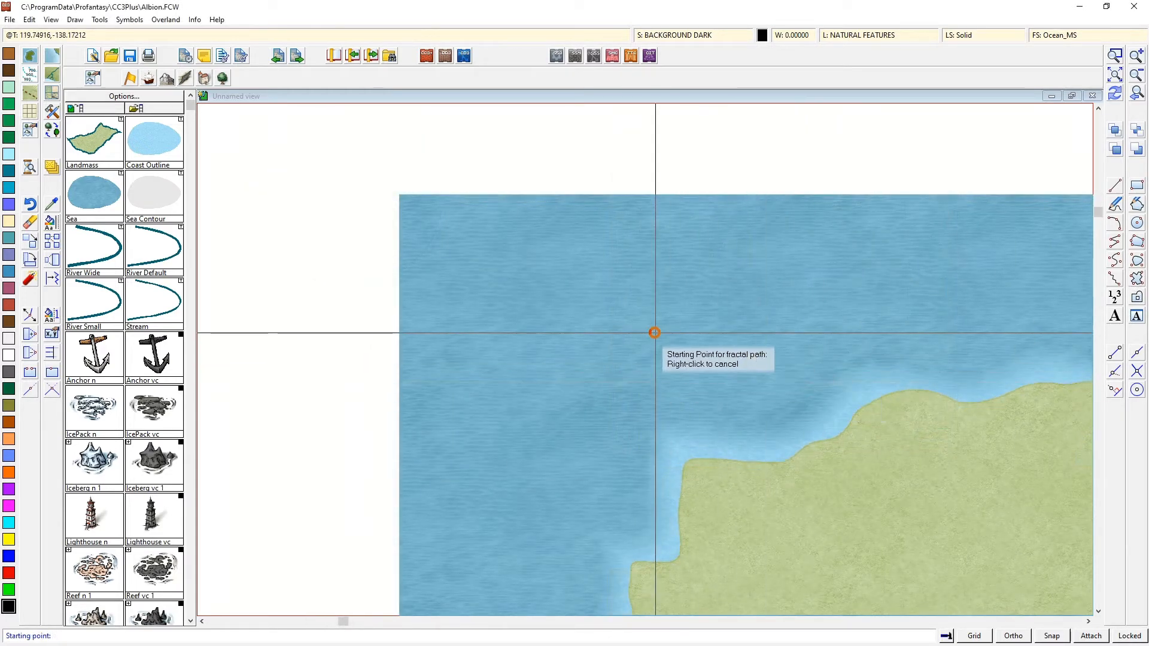
Place the fractal outline's first point in the sea near the top-left
click(652, 333)
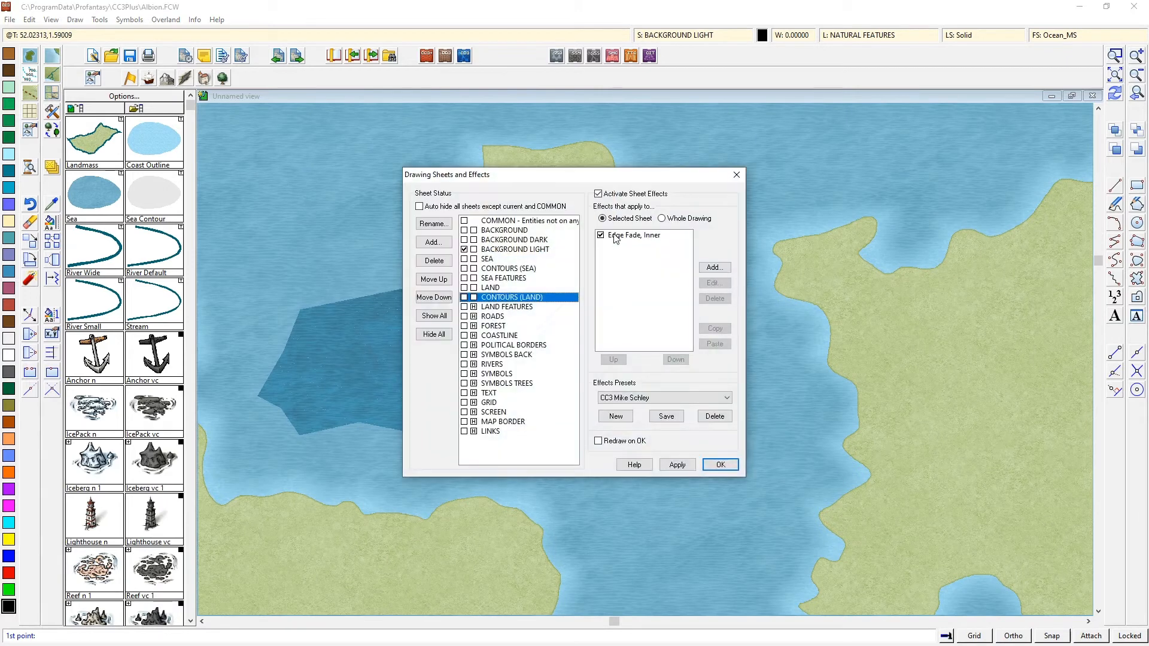
Review BACKGROUND DARK's Hue/Saturation lightness setting of -35
click(513, 239)
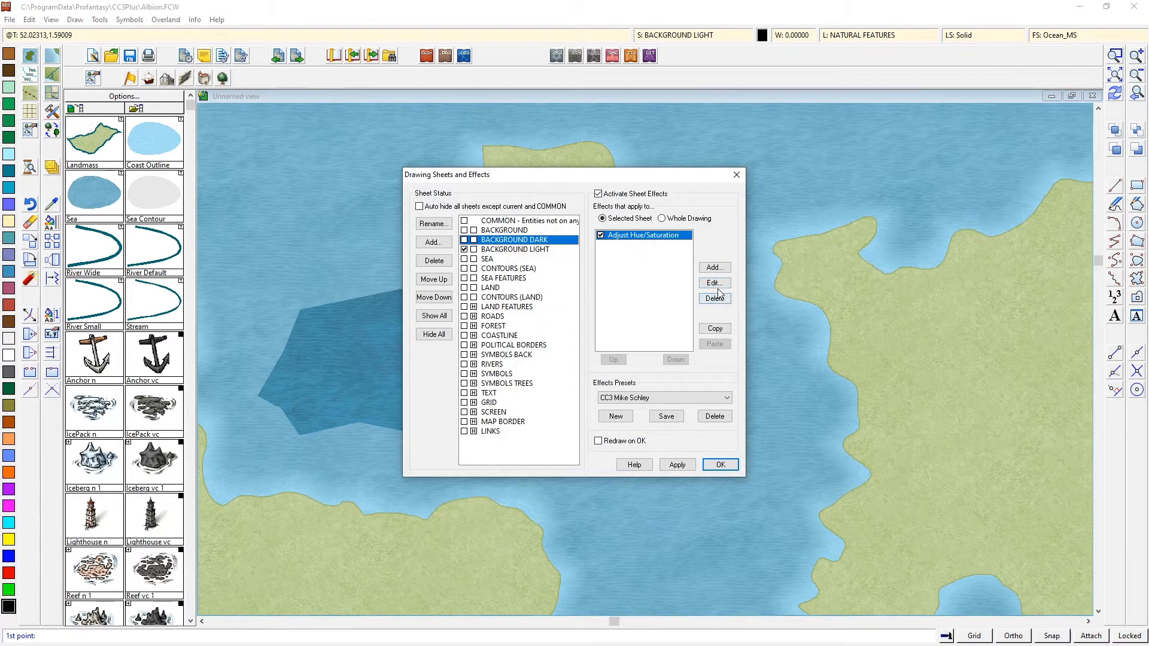
click(712, 283)
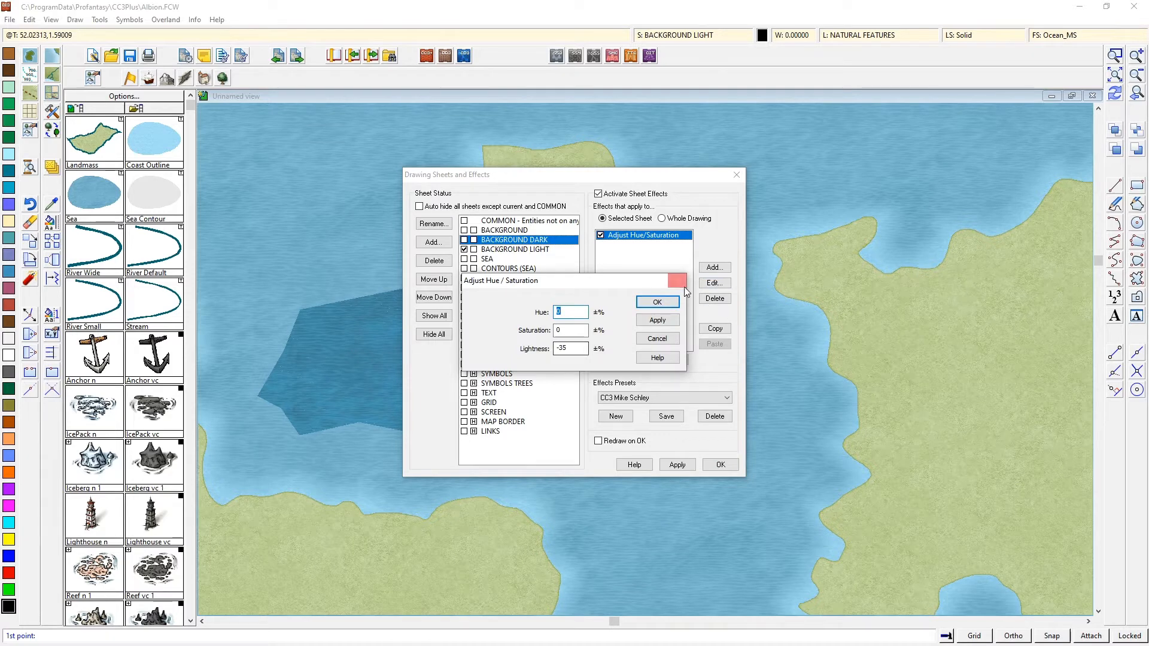
click(656, 301)
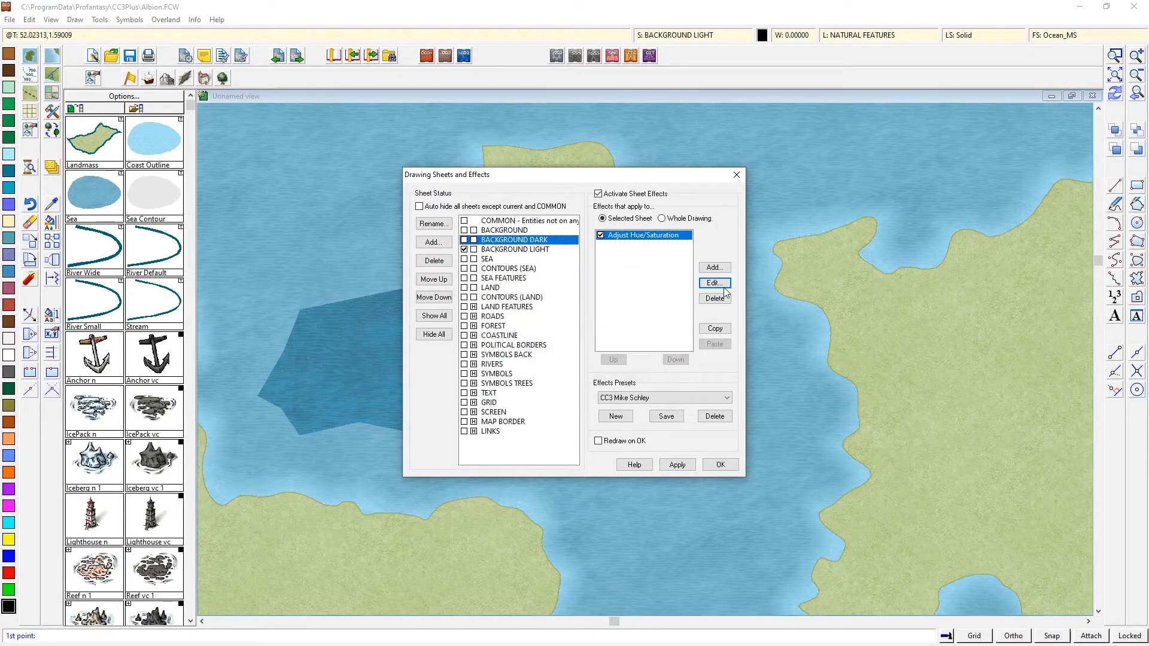
Confirm BACKGROUND LIGHT's -35 lightness Hue/Saturation and close sheet effects
click(516, 249)
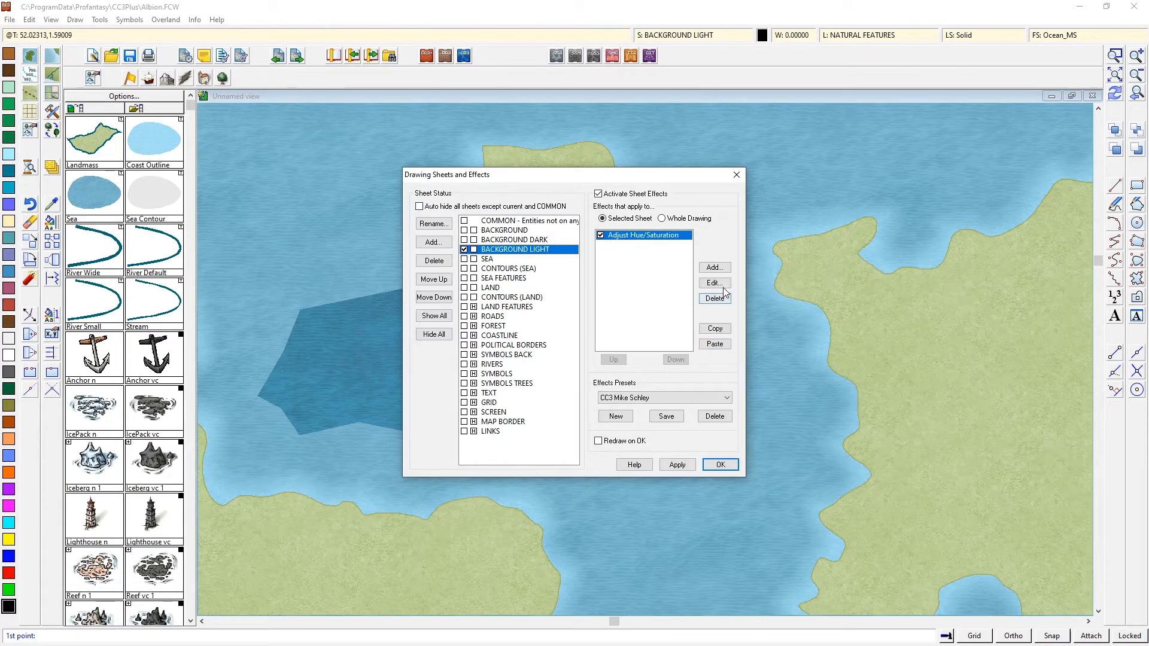
click(713, 284)
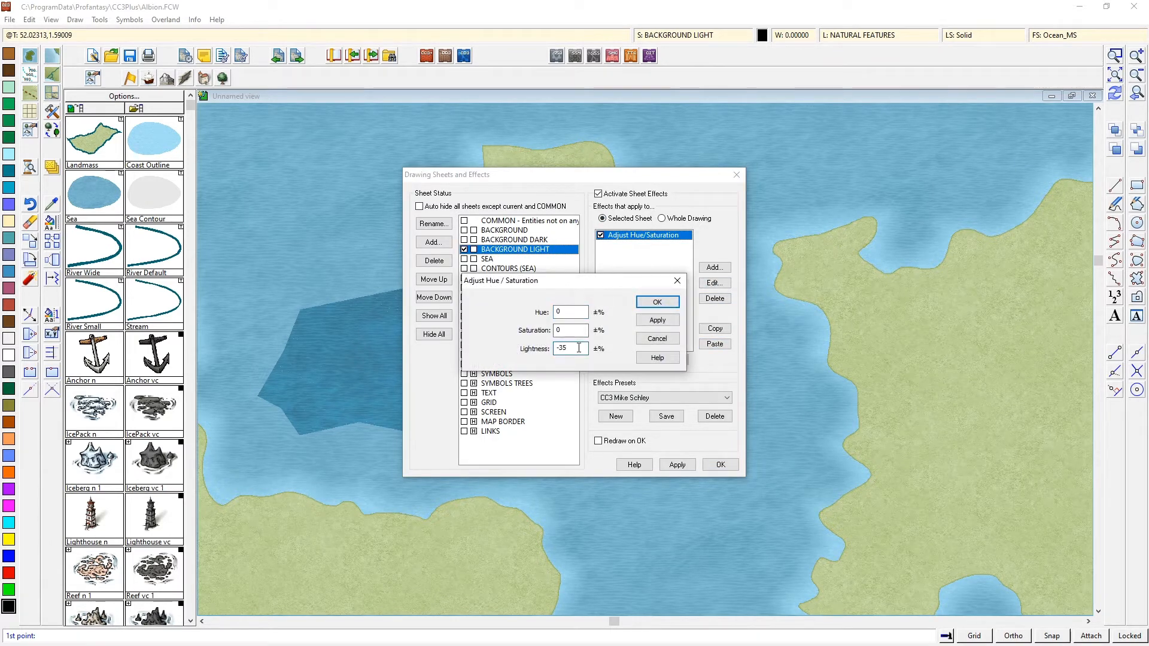
click(656, 301)
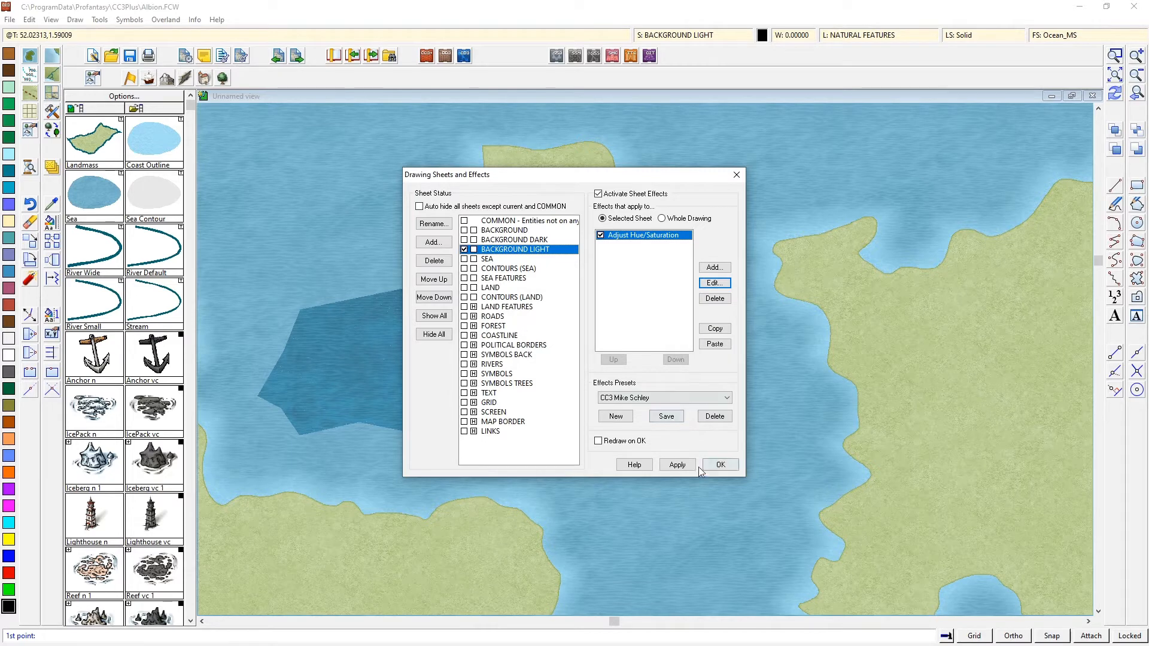
click(718, 464)
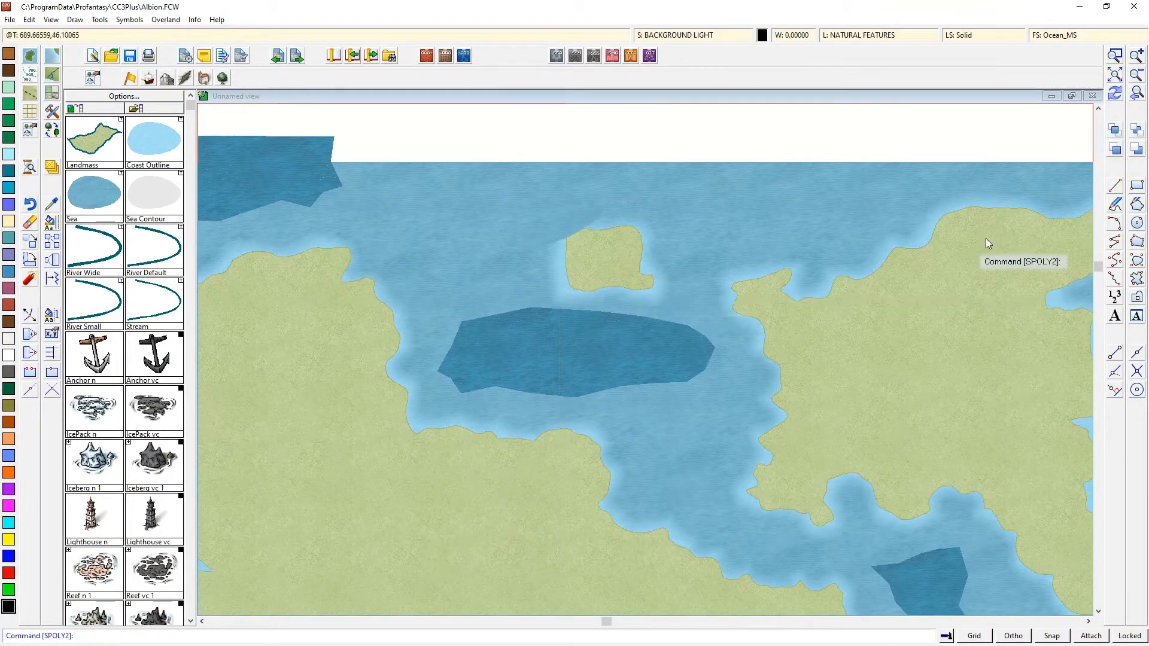
mouse_move(727, 238)
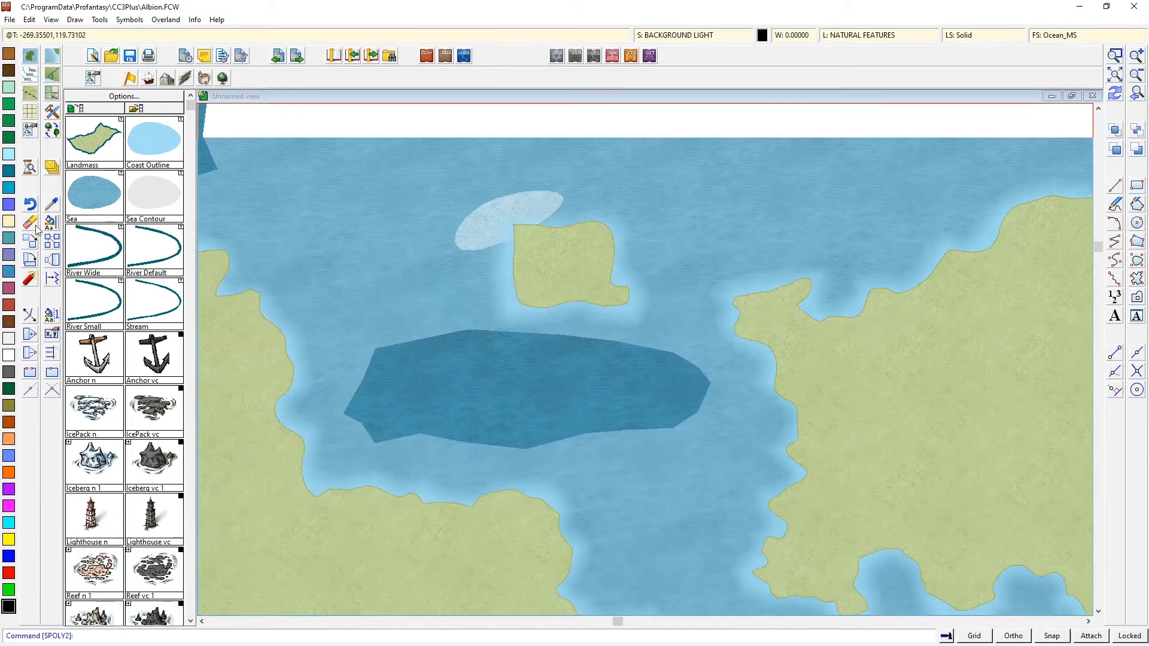
right_click(496, 209)
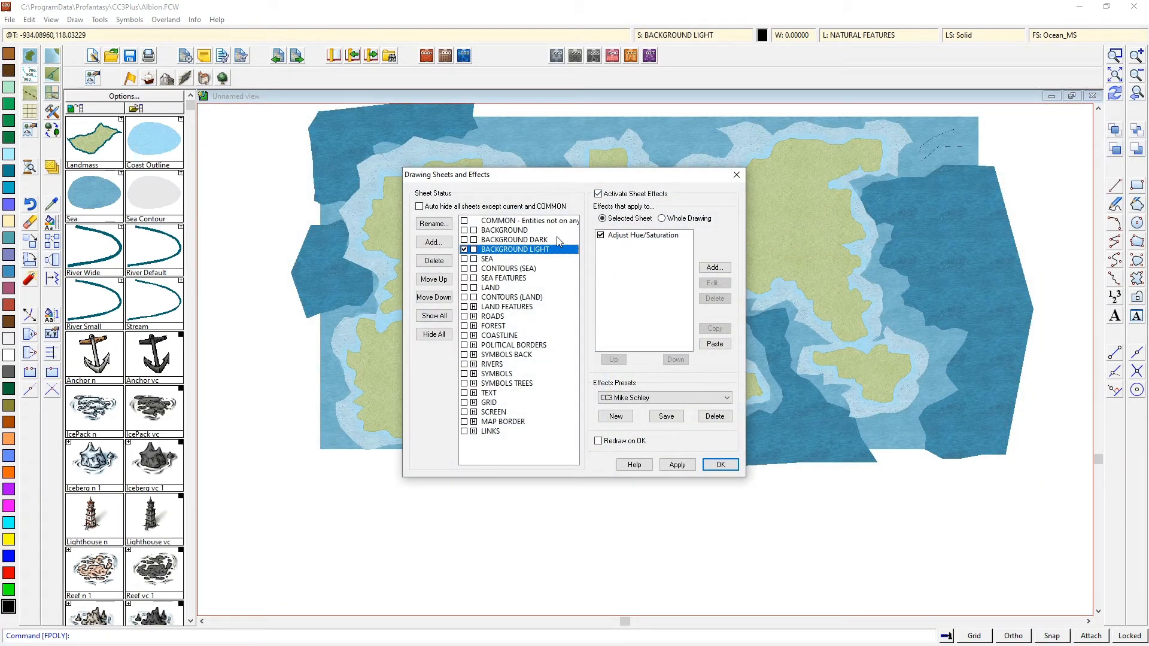
Add a 20-unit Inner Edge Fade, 100% to 0% opacity, to BACKGROUND DARK and apply
click(714, 267)
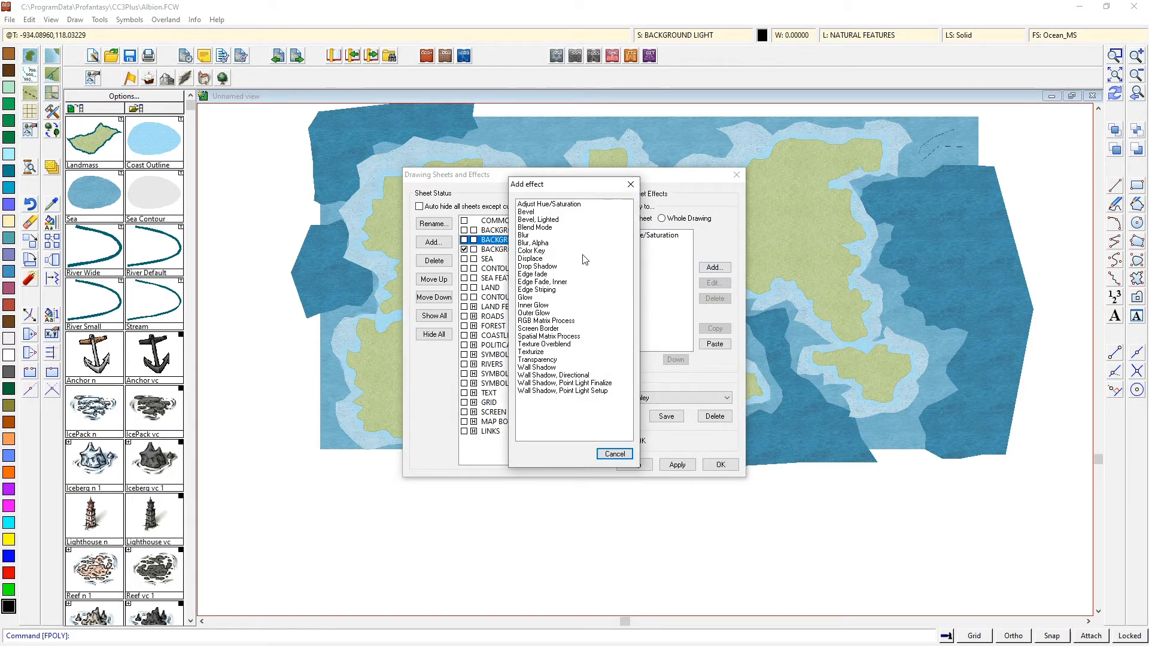
mouse_move(574, 299)
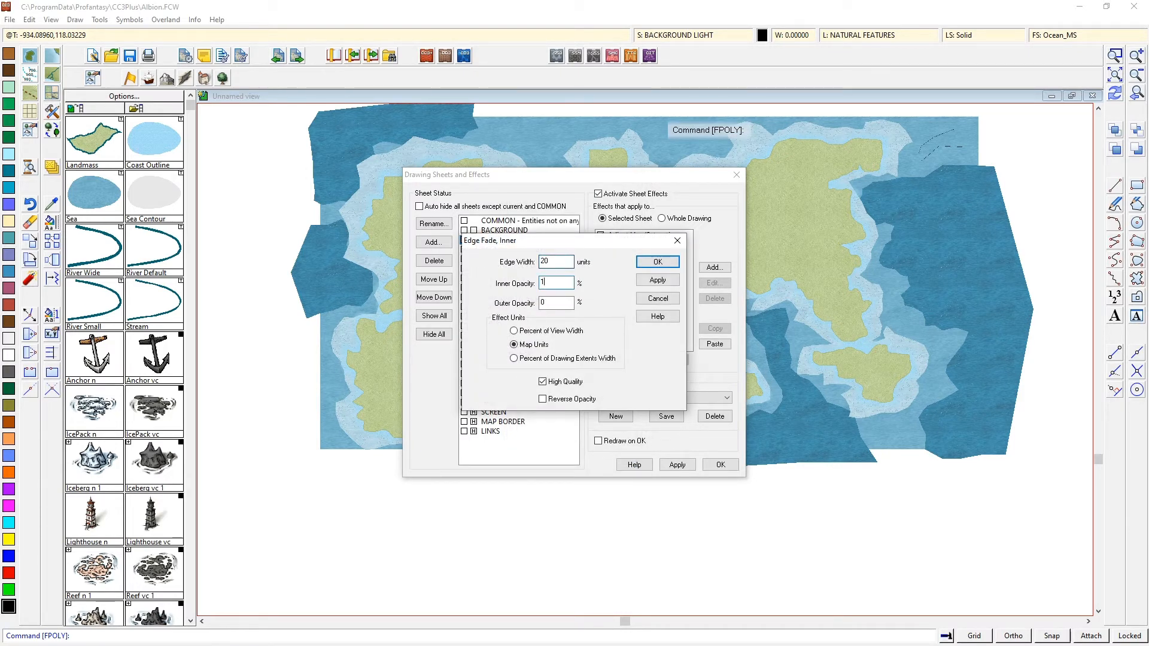
text(00)
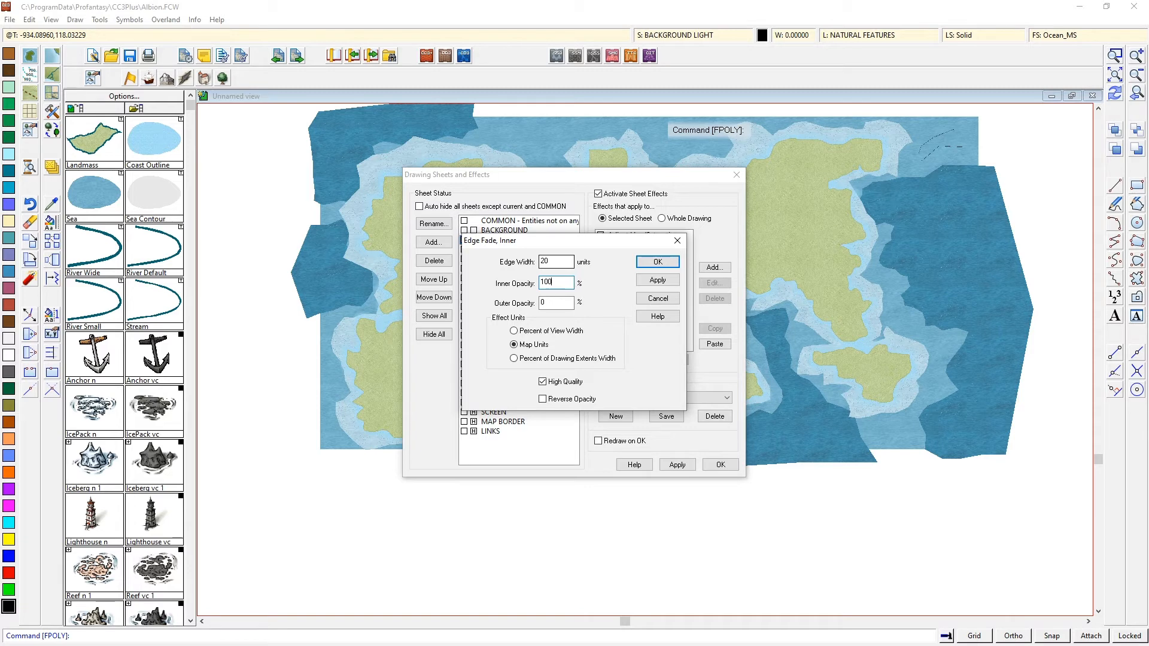
click(655, 261)
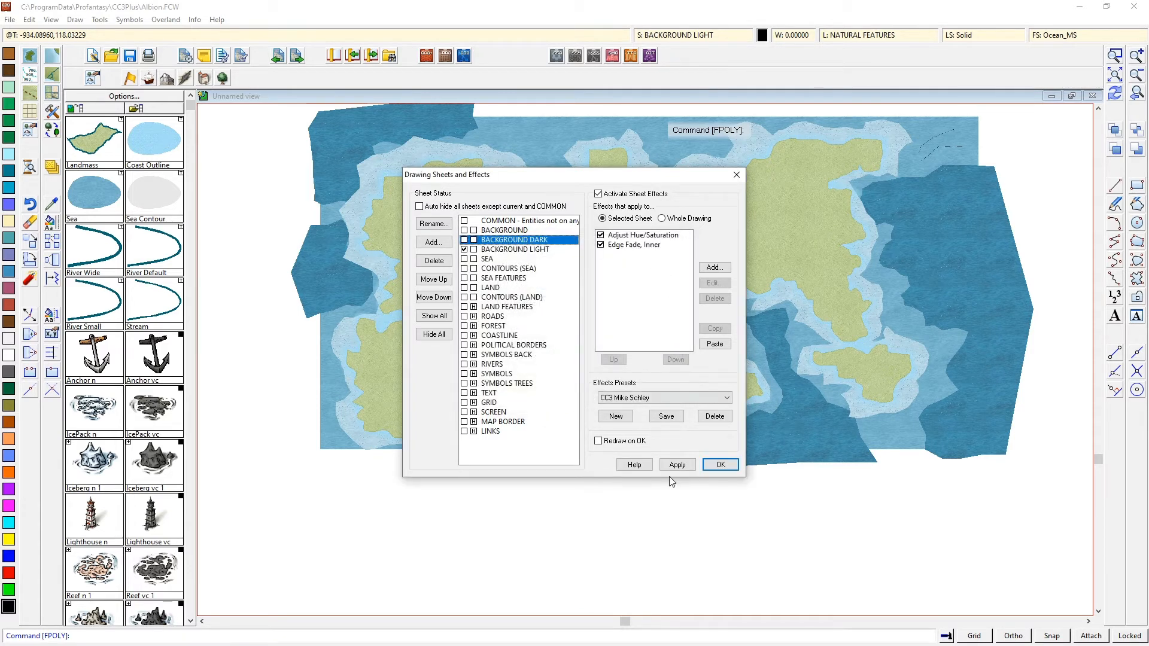
click(676, 465)
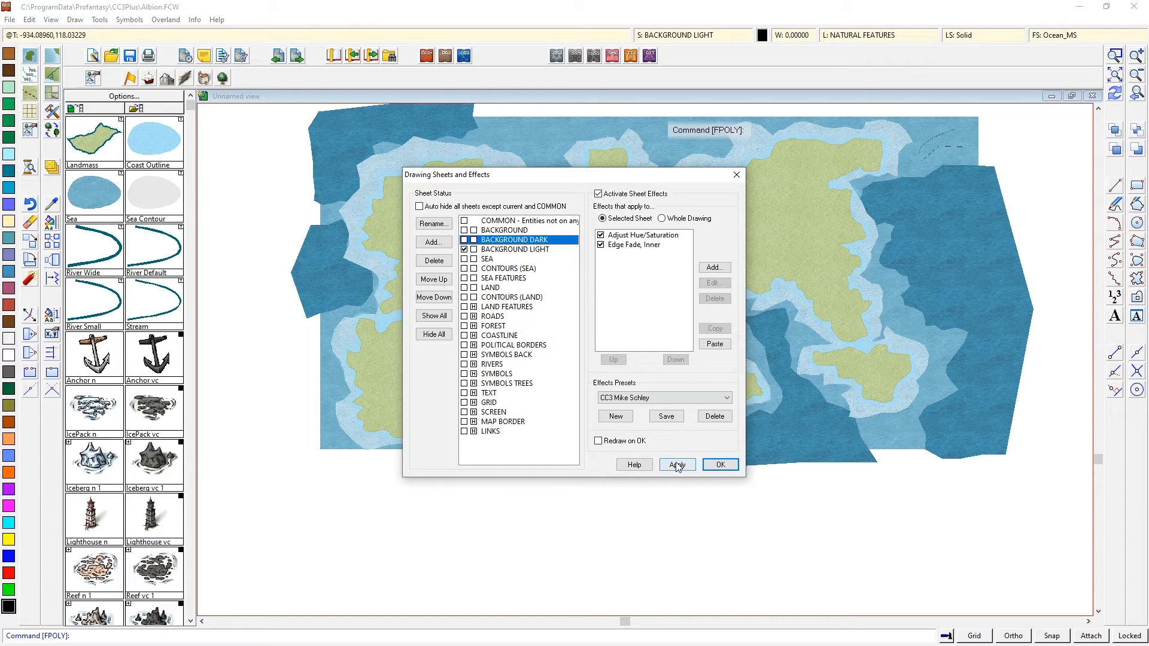
click(719, 464)
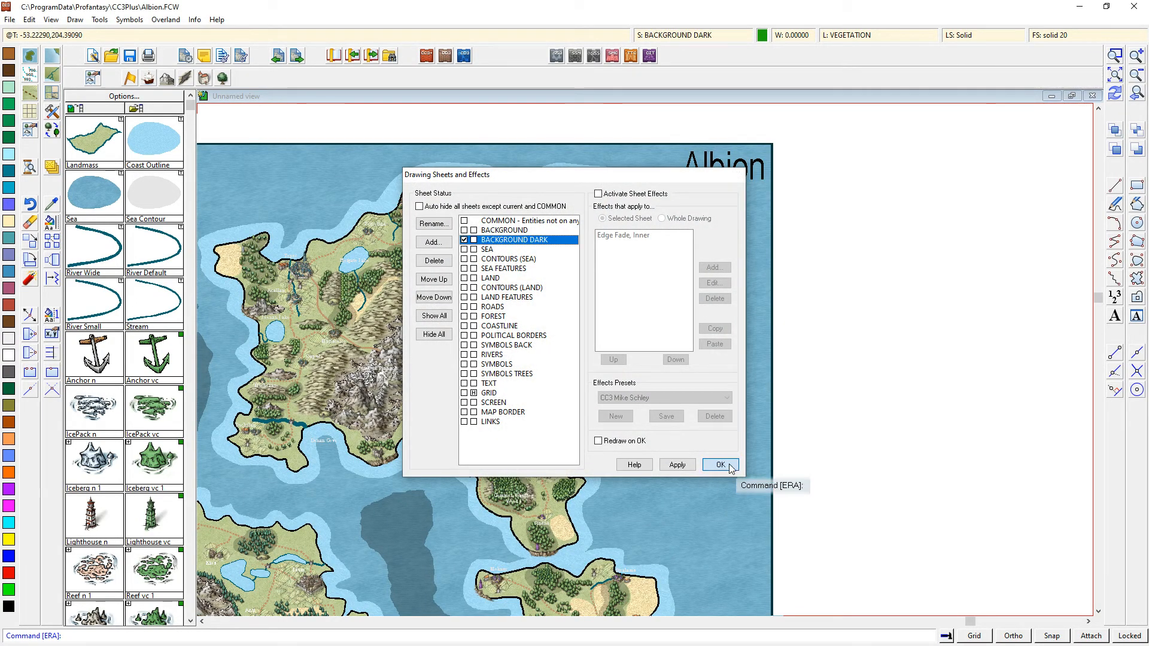
Close Drawing Sheets and Effects with sheet effects left off
click(718, 464)
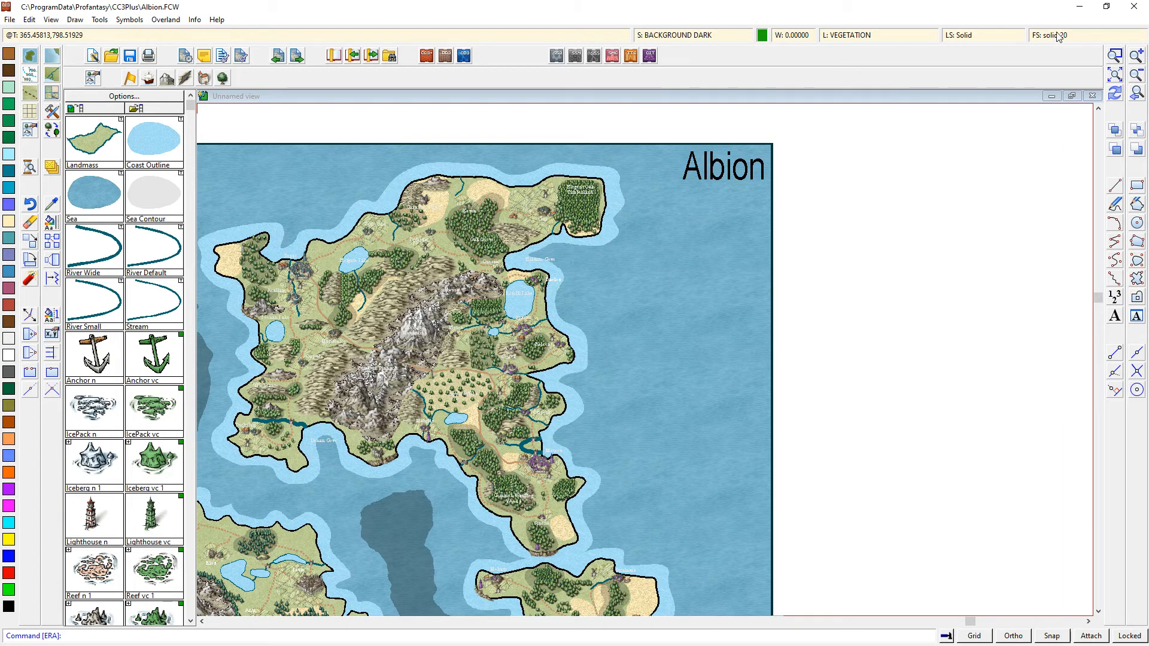
mouse_move(652, 418)
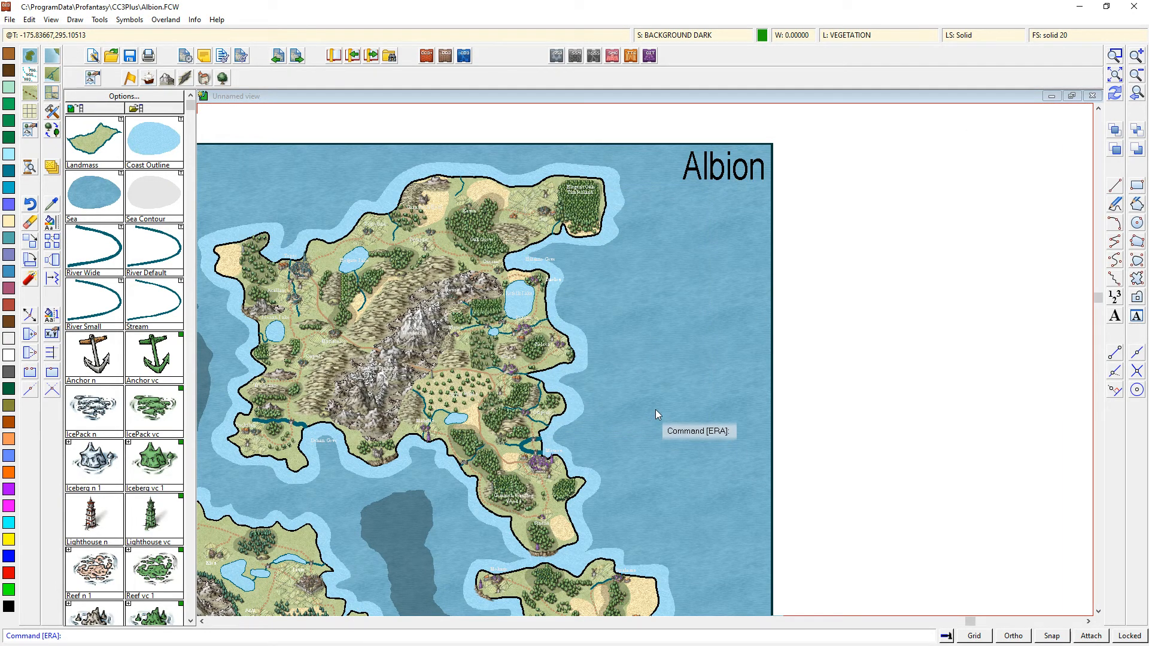
mouse_move(740, 269)
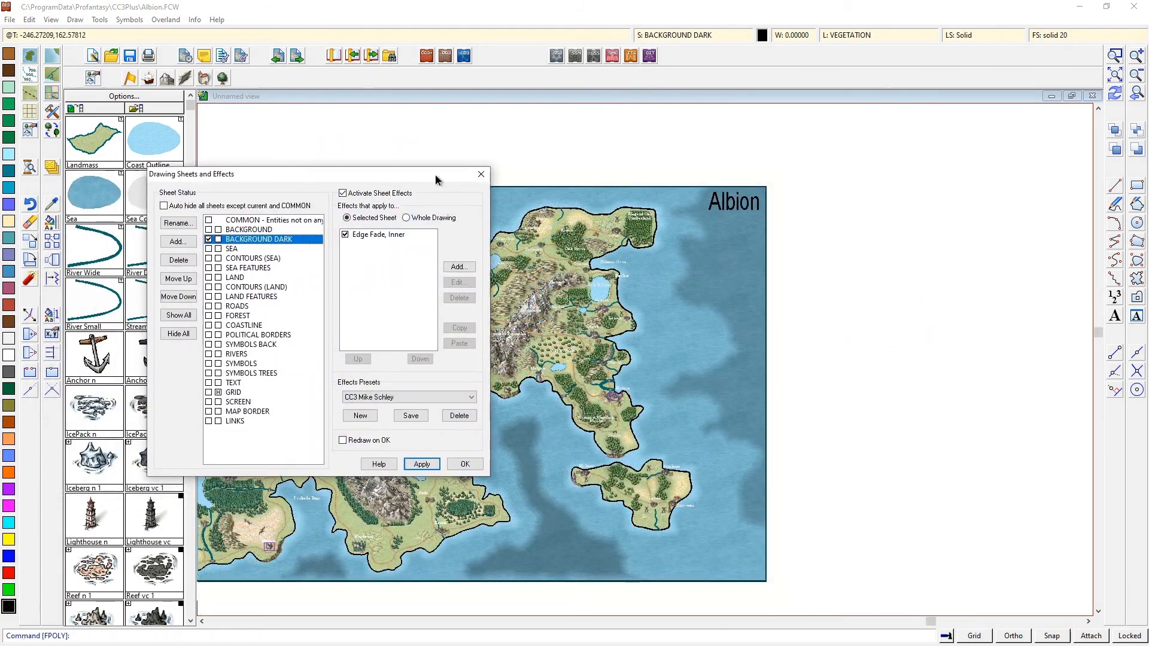
Move the effects dialog aside and accept the reactivated inner Edge Fade
drag(333, 173, 407, 157)
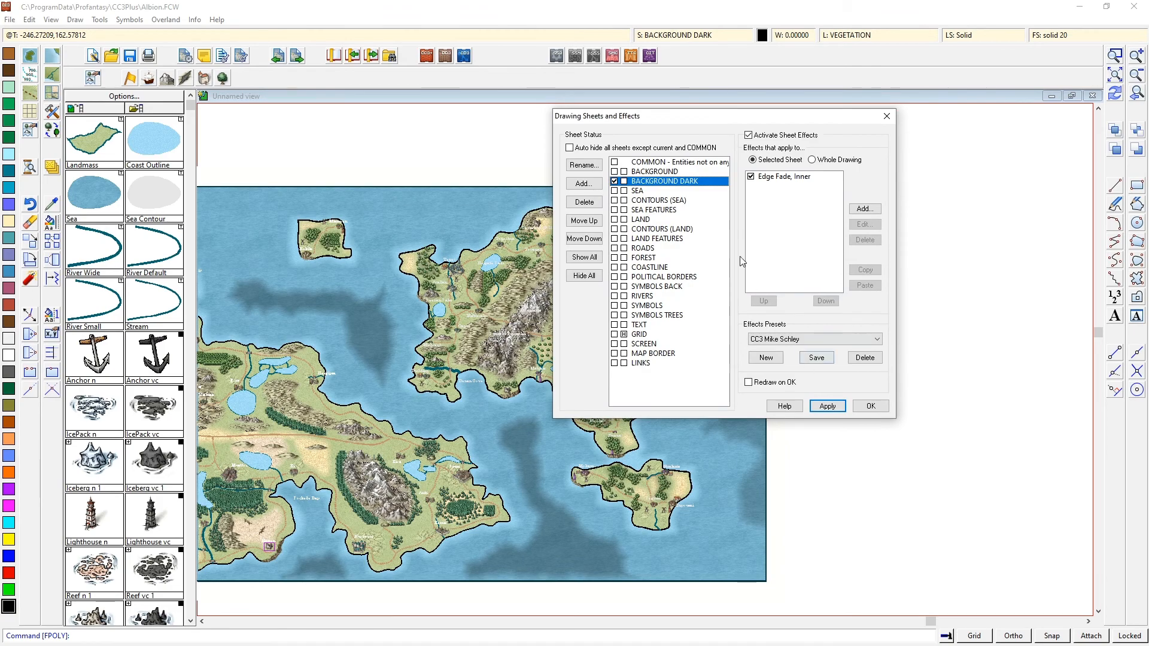
click(871, 406)
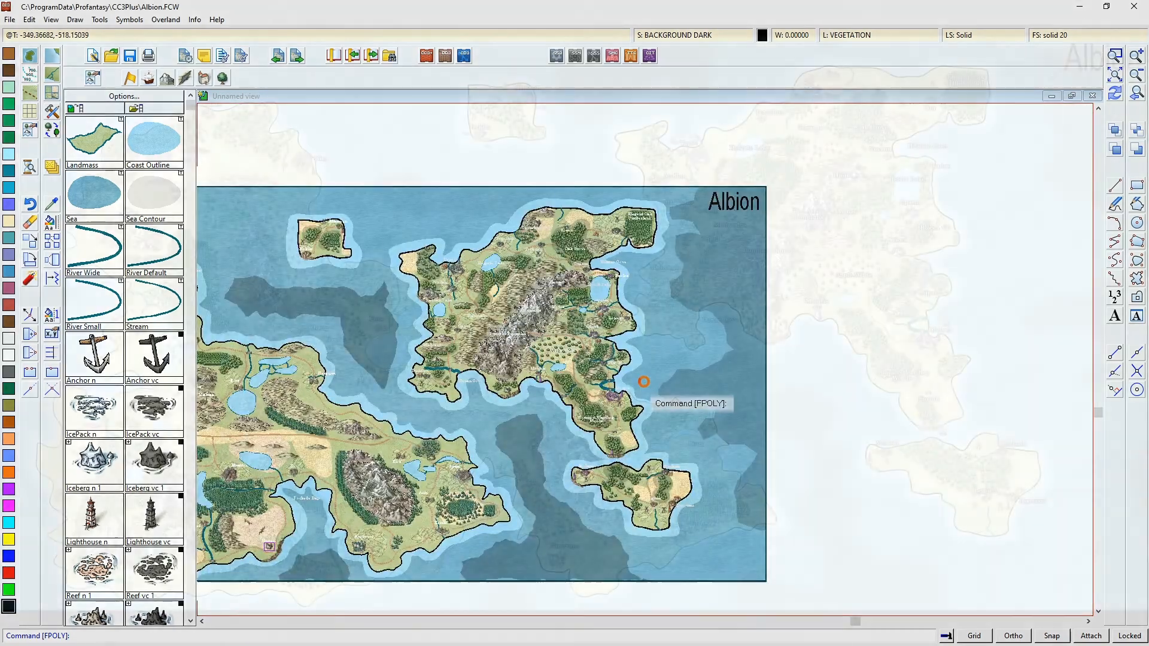